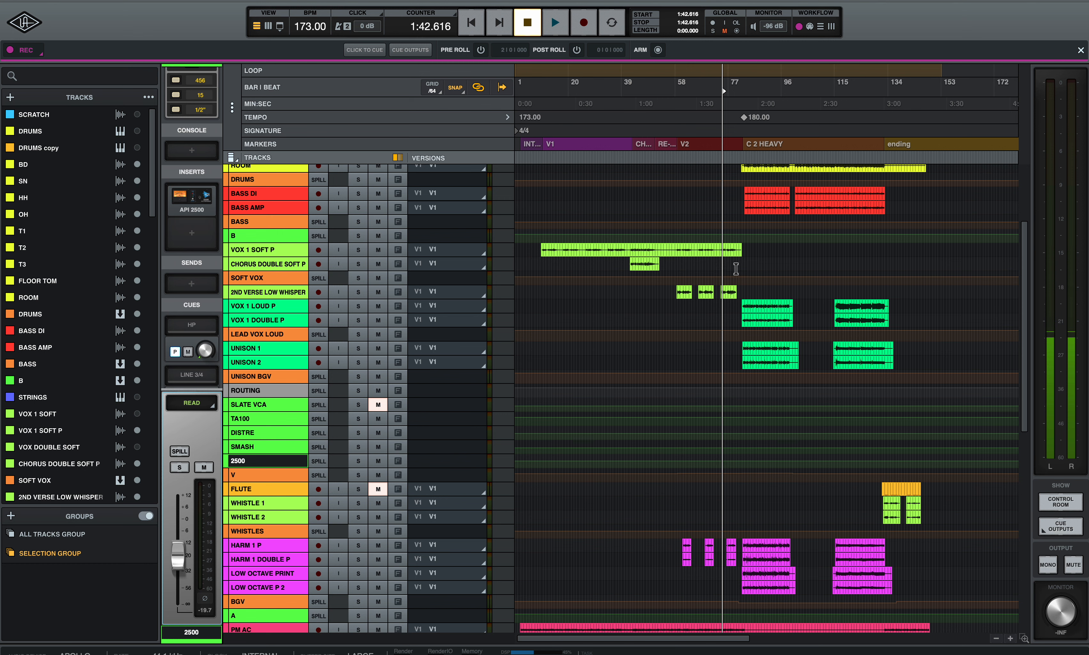
mouse_move(601, 338)
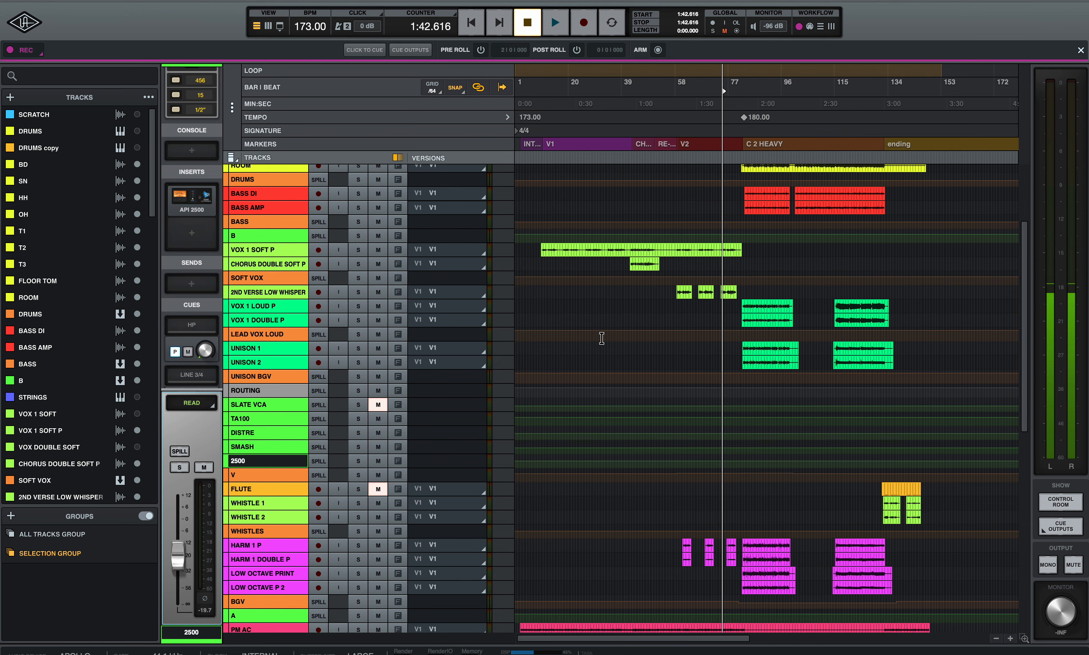
mouse_move(288, 380)
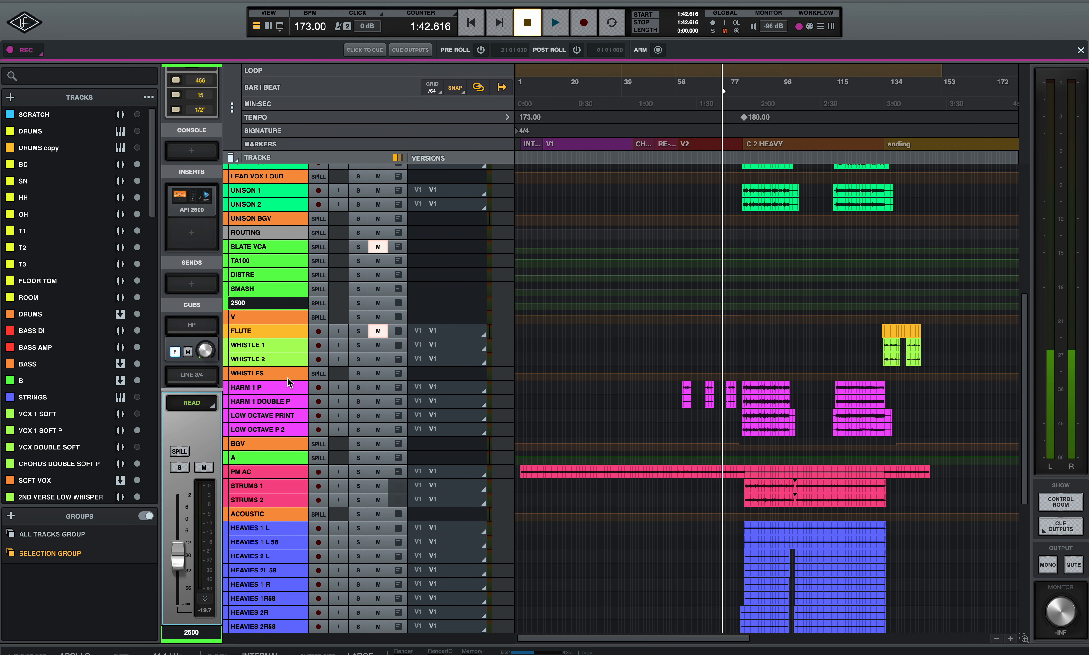
Play the mix from 1:42 and stop, with VOX 1 SOFT P's saturation and API 2500 settings shown
scroll("down", 3)
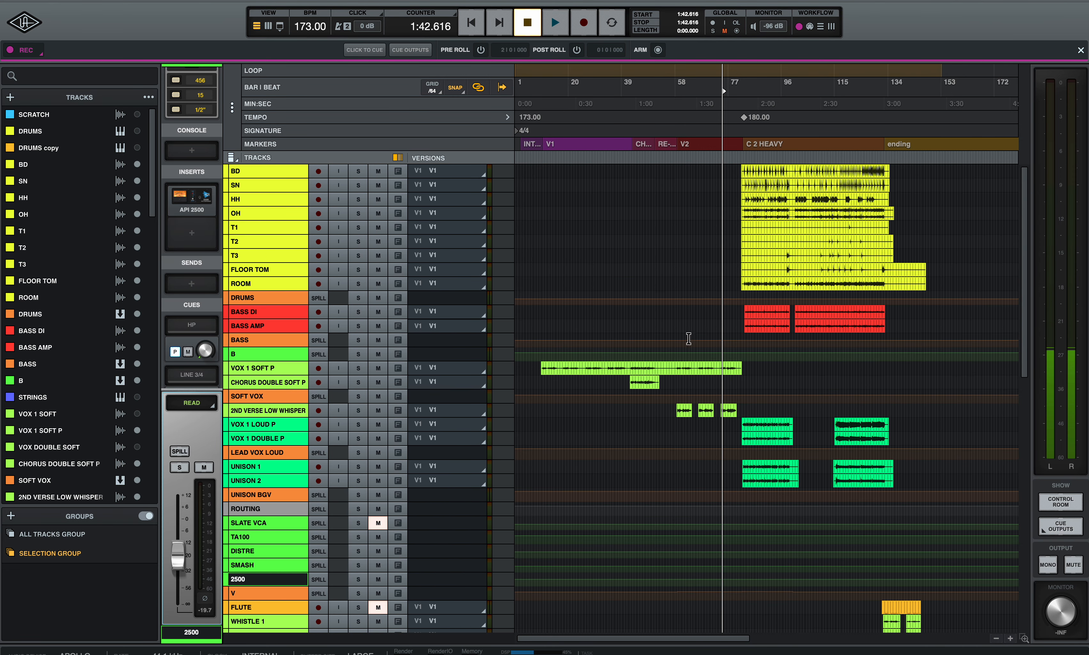
mouse_move(646, 353)
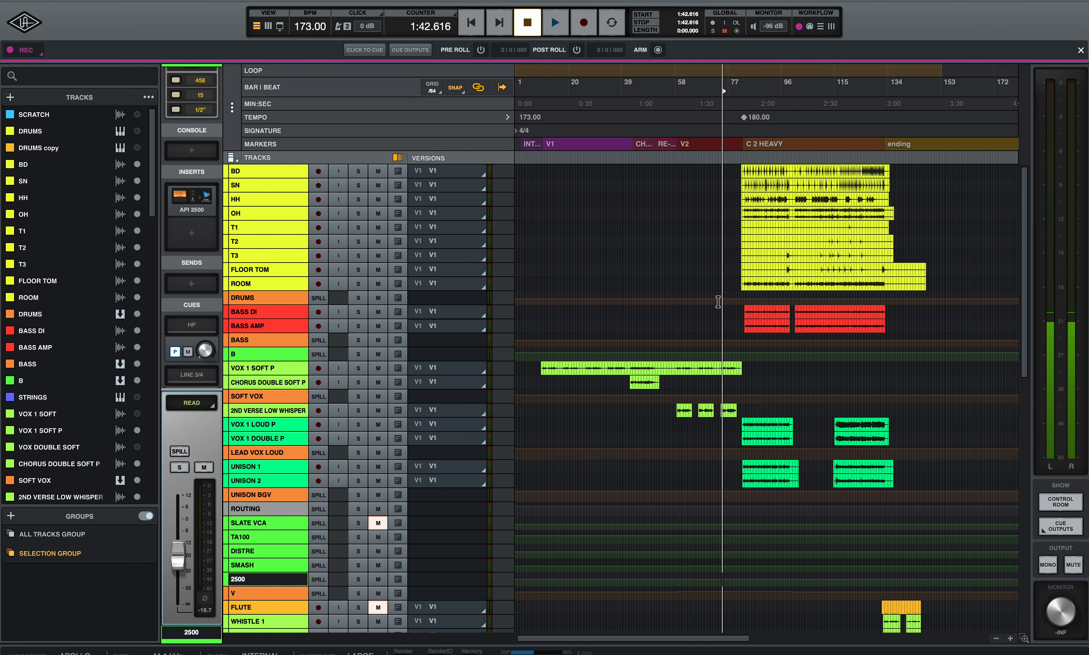
left_click(556, 23)
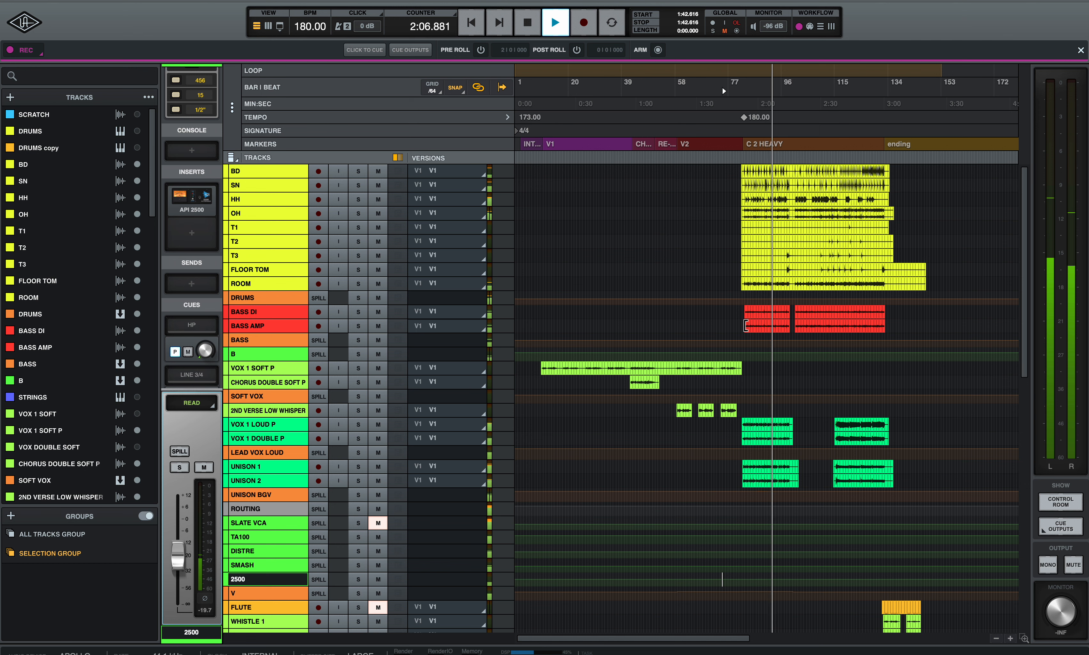
left_click(526, 22)
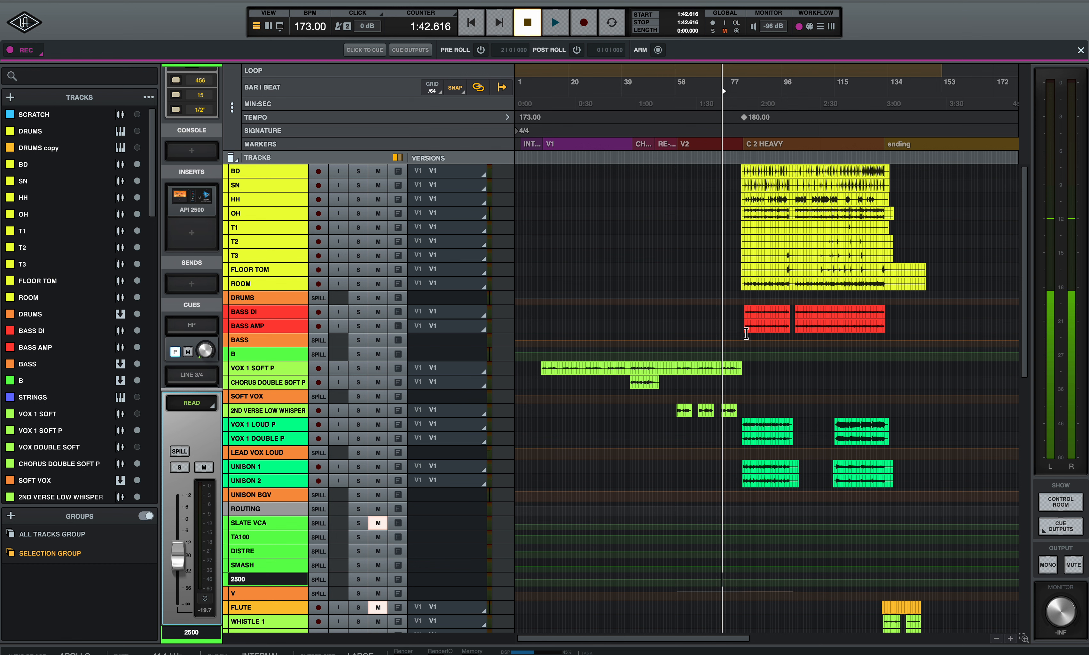
mouse_move(711, 328)
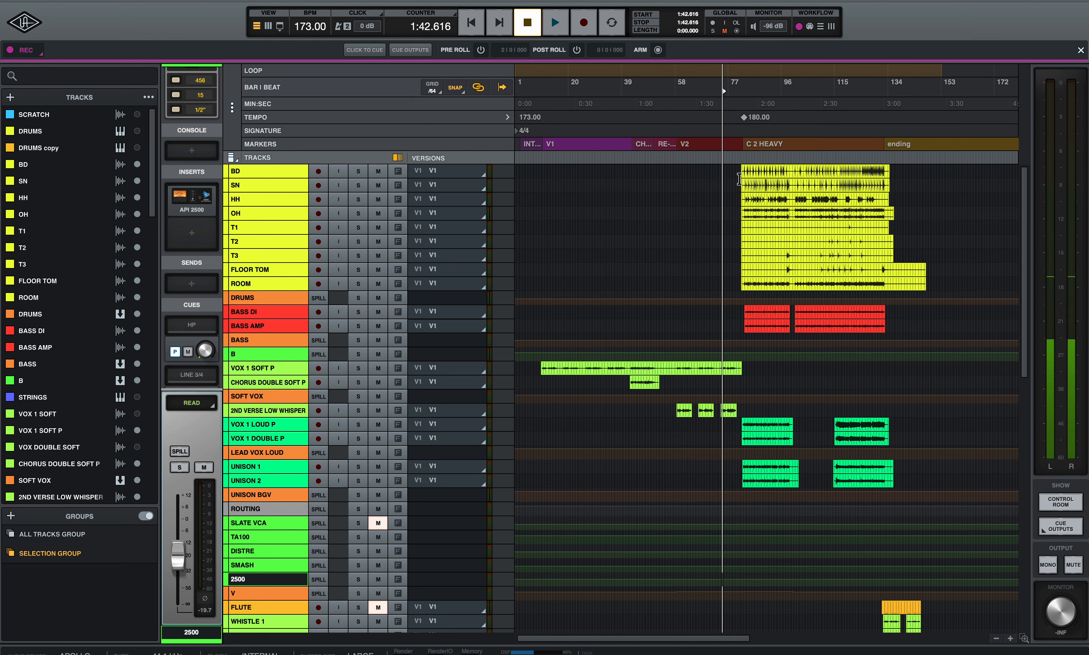
mouse_move(713, 283)
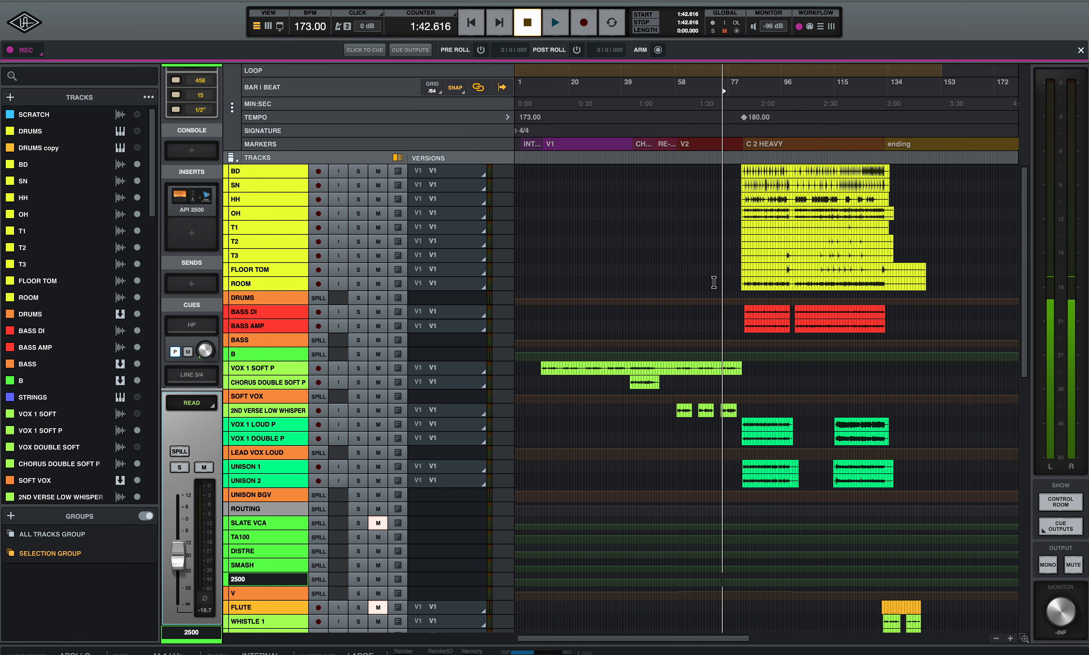
mouse_move(721, 459)
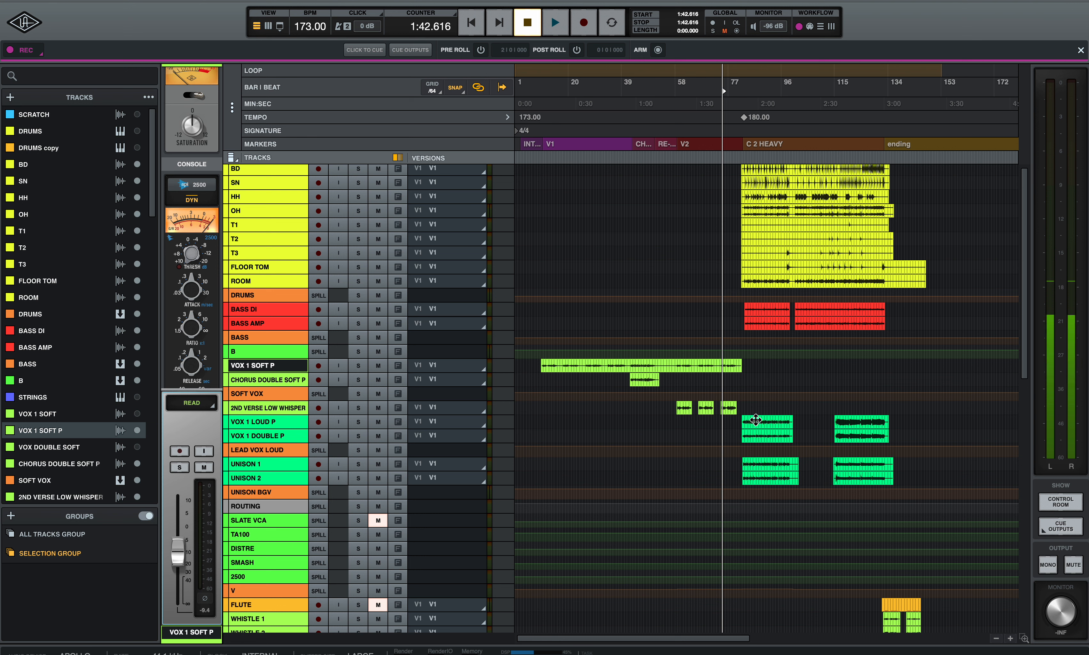
mouse_move(759, 461)
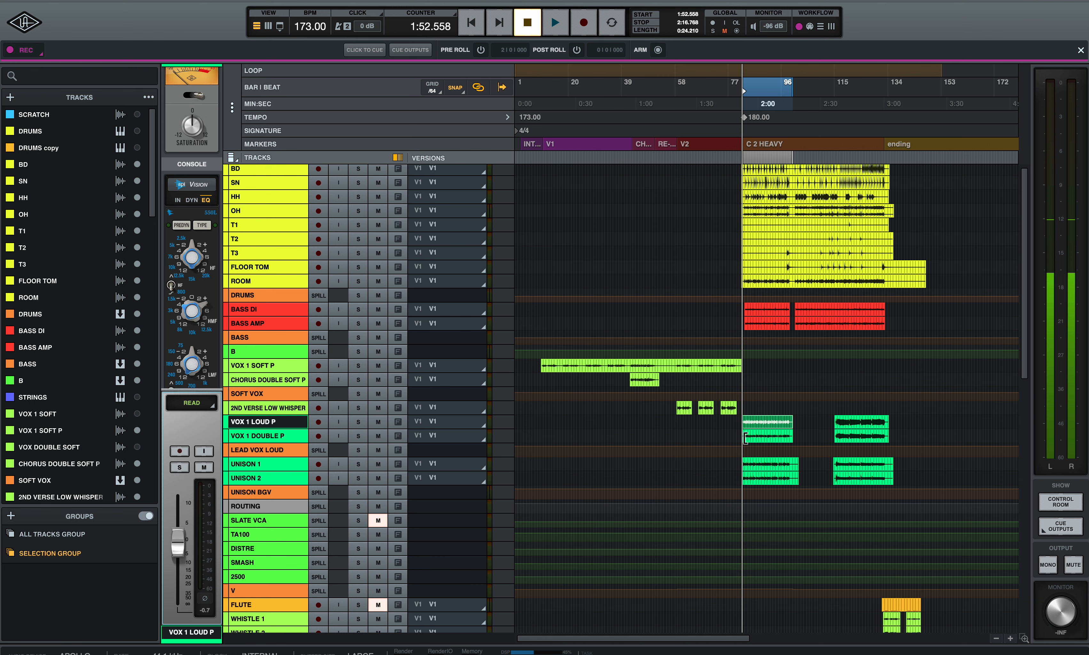
mouse_move(765, 484)
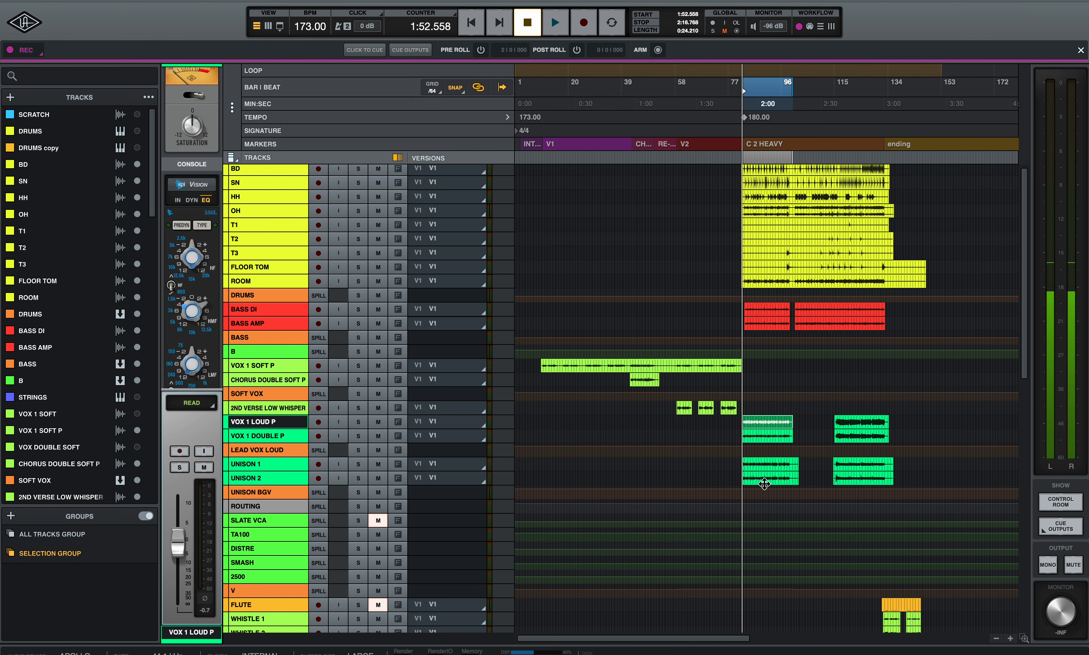
mouse_move(755, 417)
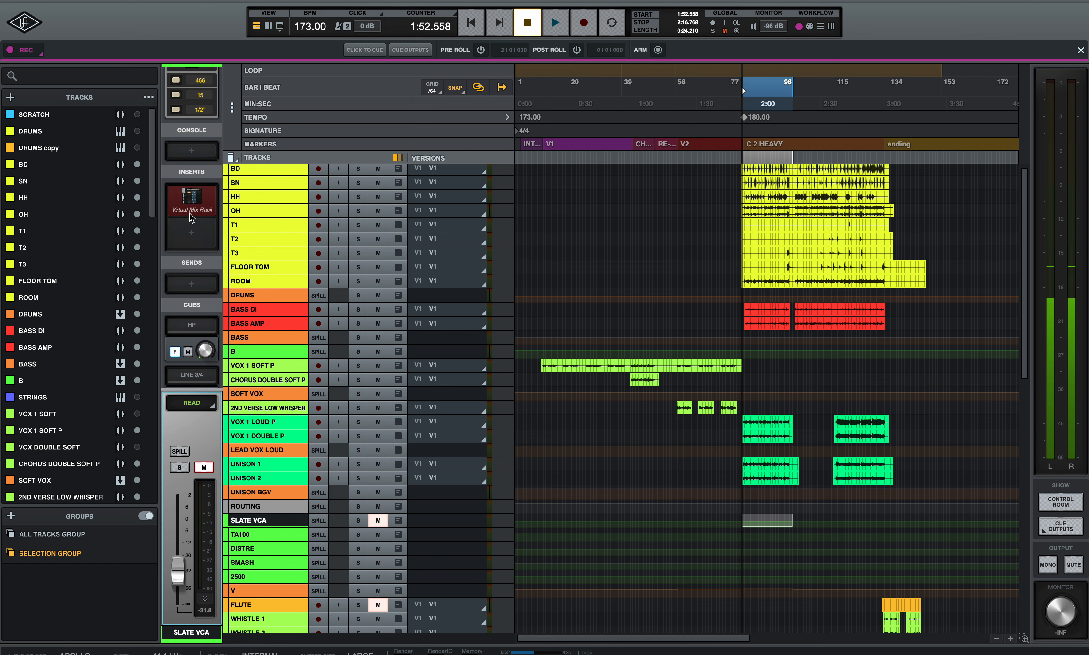
View the TLA-100A, Distressor, Smasher and API 2500 inserts, ending on the V vocal bus
left_click(266, 534)
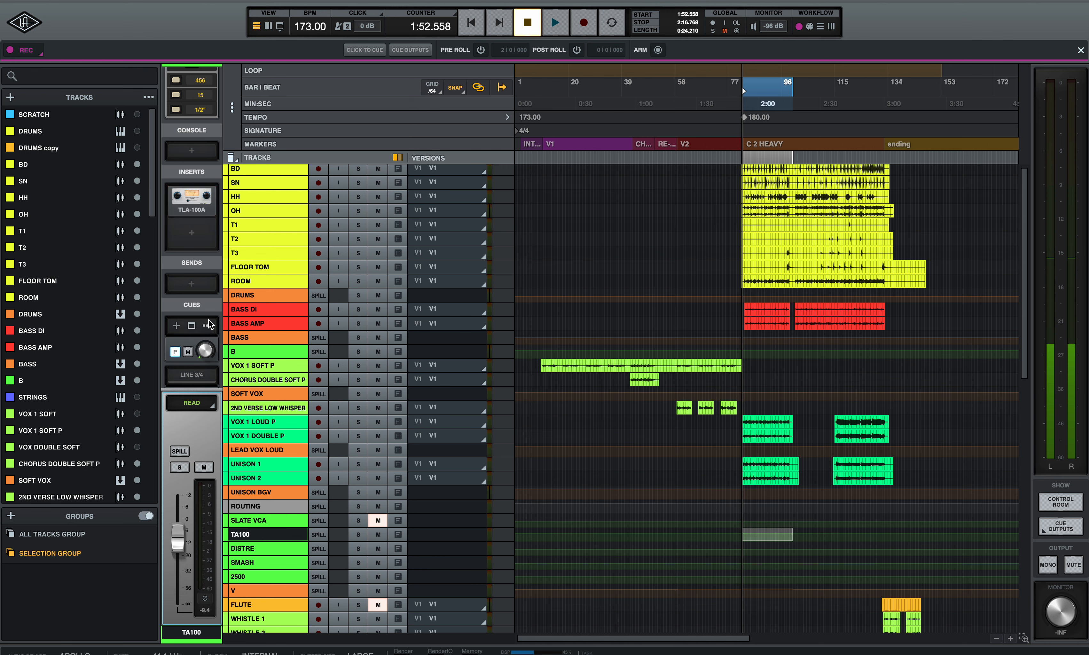
left_click(241, 548)
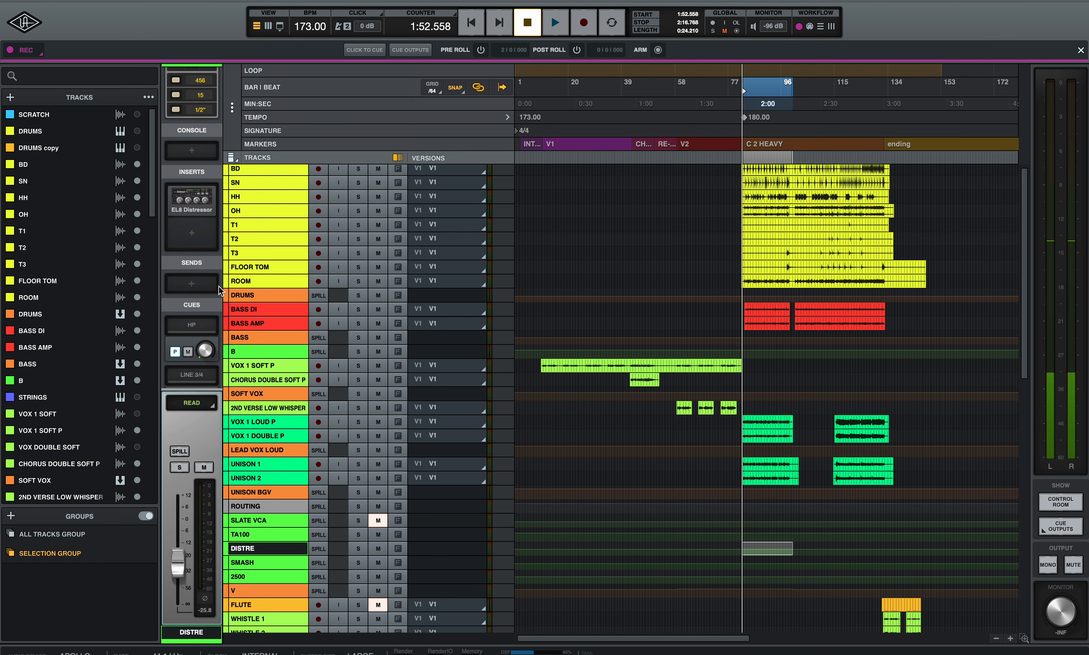
left_click(242, 563)
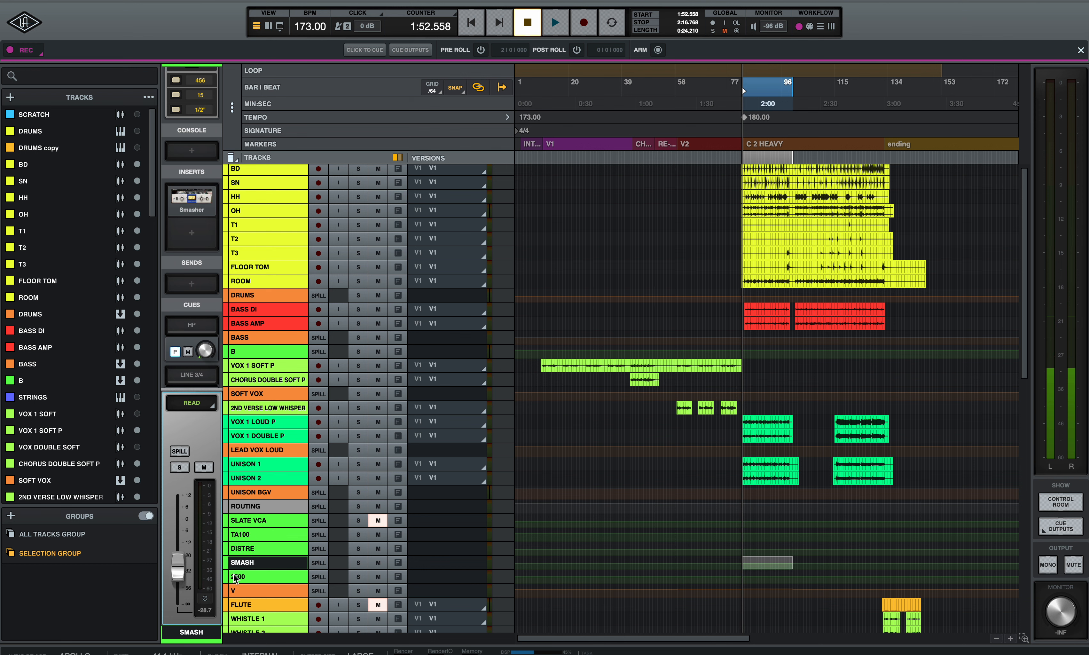
left_click(240, 576)
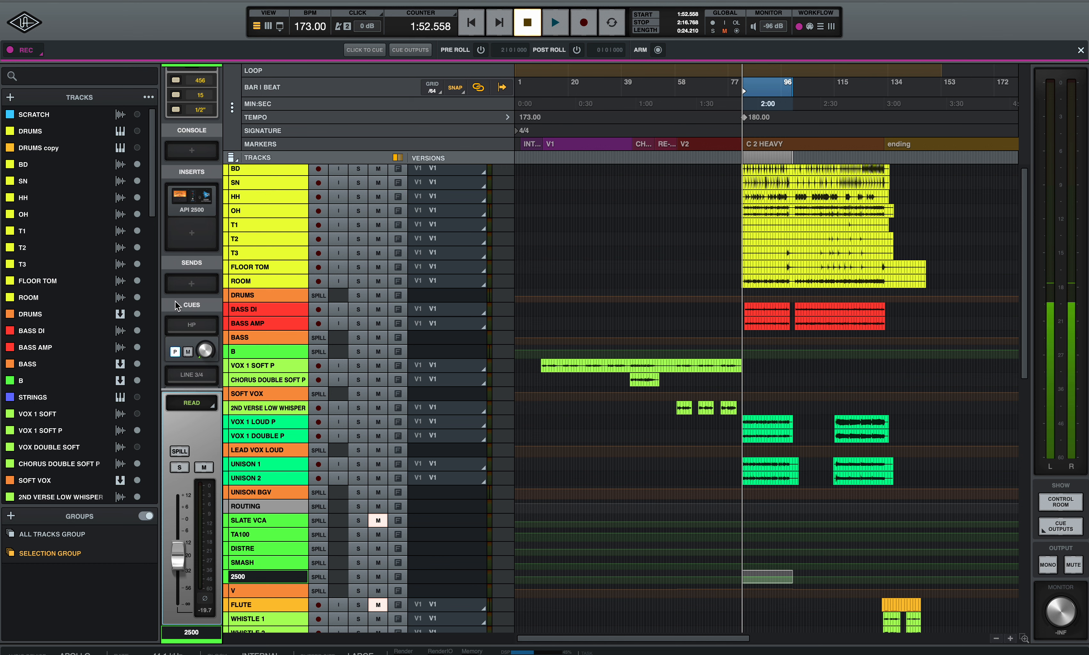
mouse_move(275, 549)
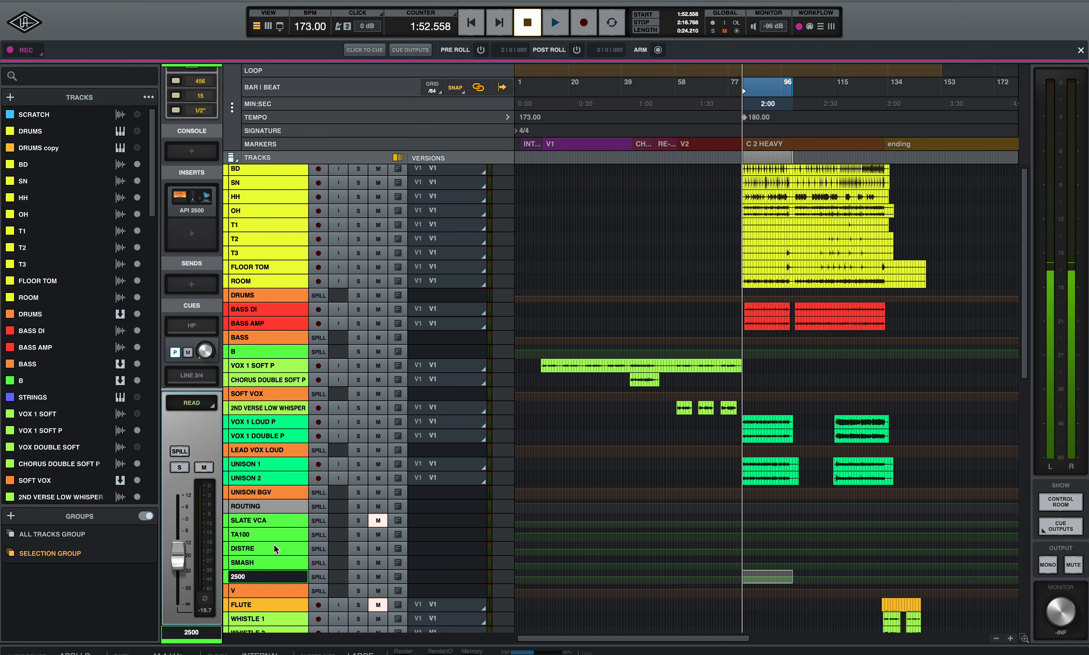
left_click(253, 590)
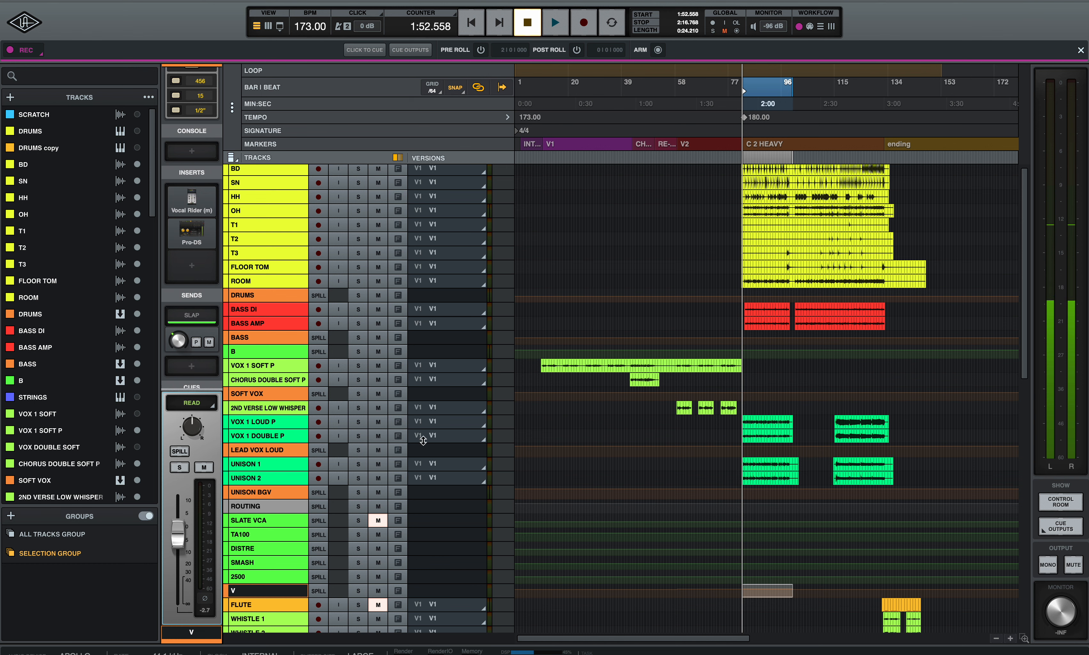
Solo VOX 1 LOUD P, play it from the heavy chorus and show its Vision EQ
left_click(358, 422)
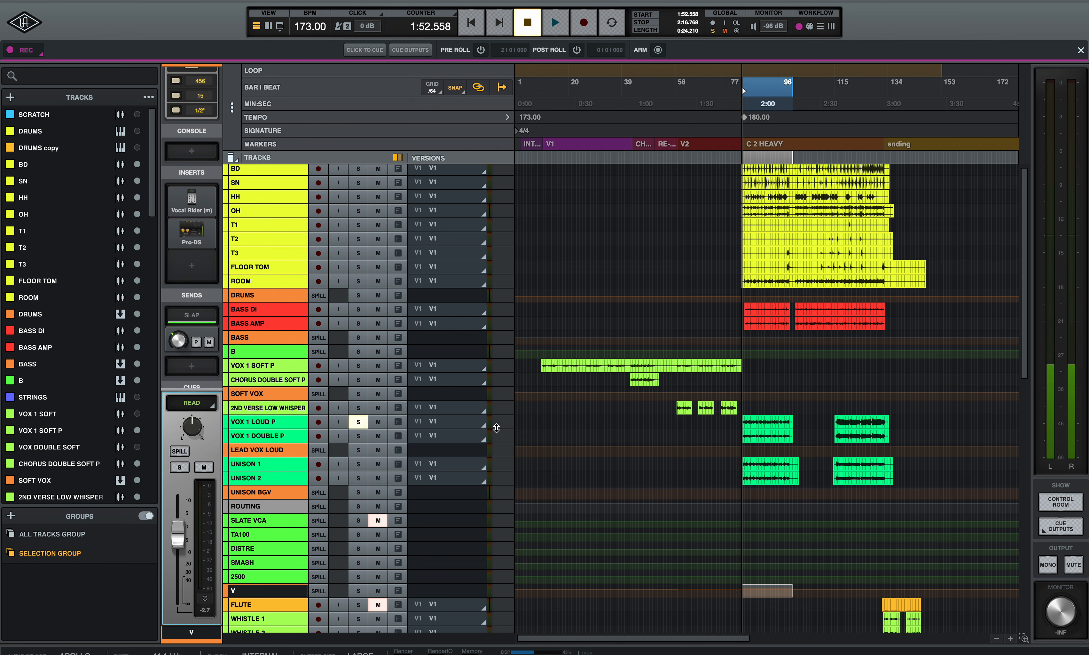
left_click(554, 23)
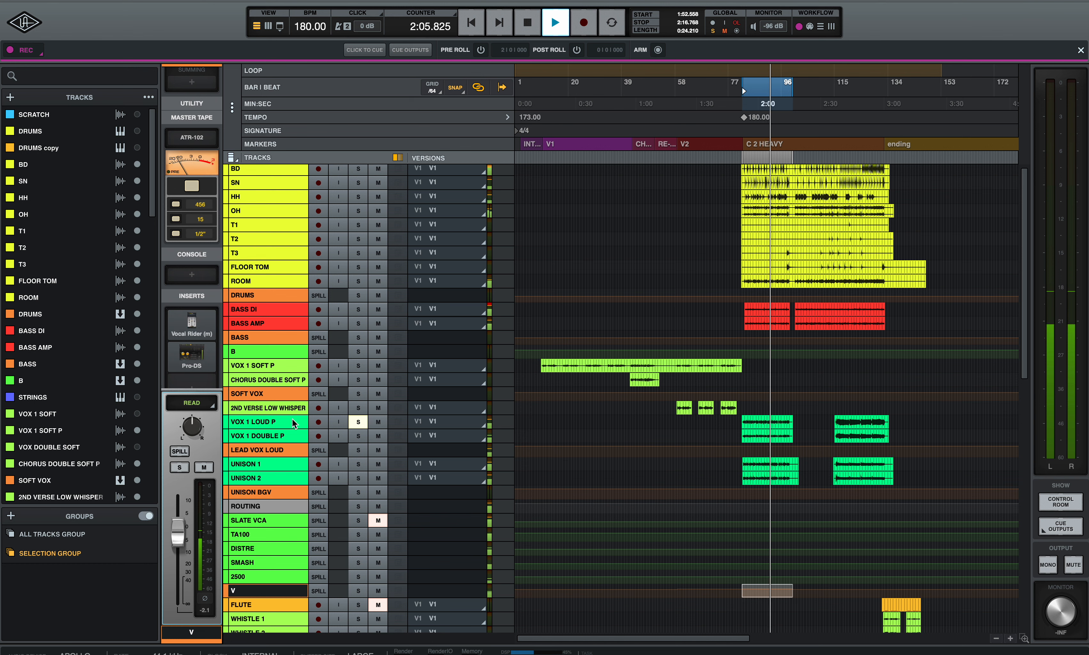
left_click(252, 421)
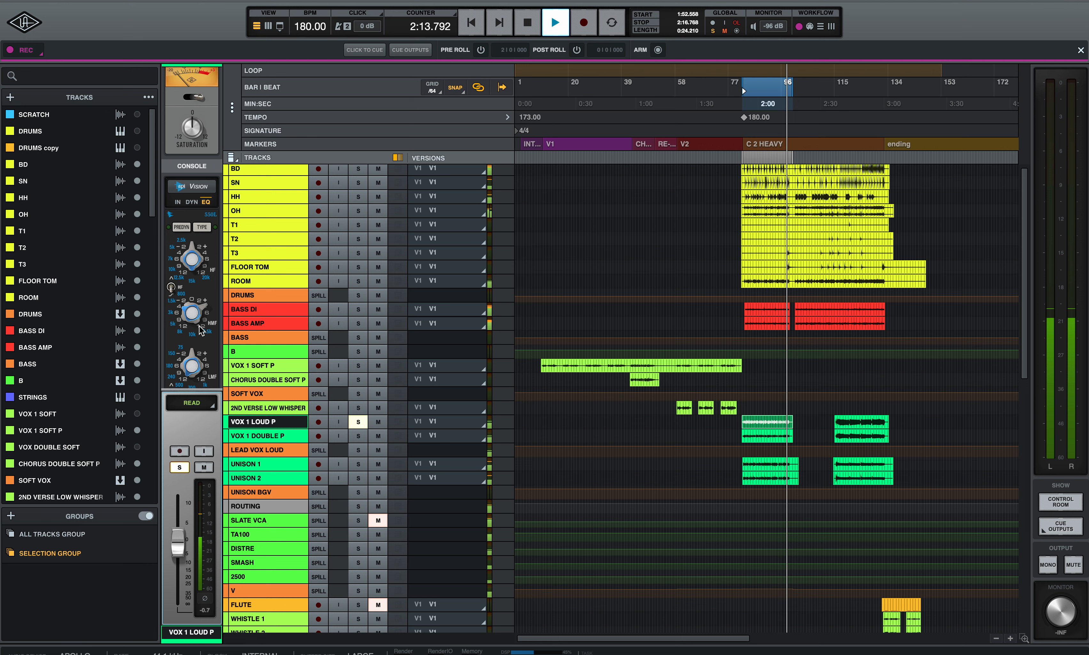
Stop playback, unsolo VOX 1 LOUD P and solo UNISON 1 instead
left_click(528, 23)
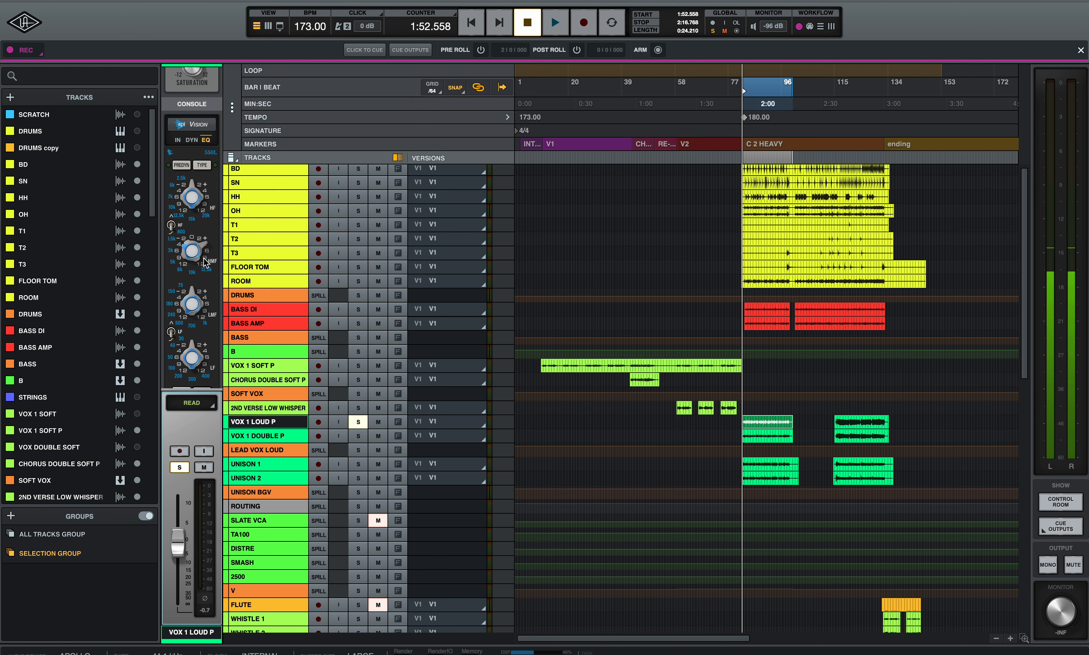
mouse_move(522, 347)
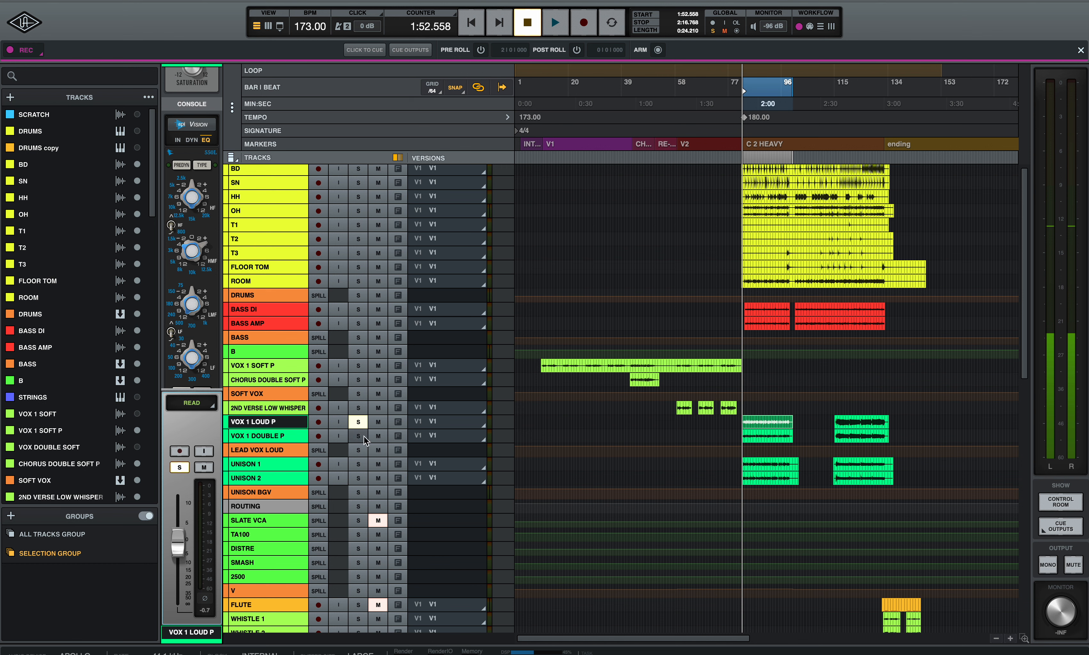
left_click(554, 22)
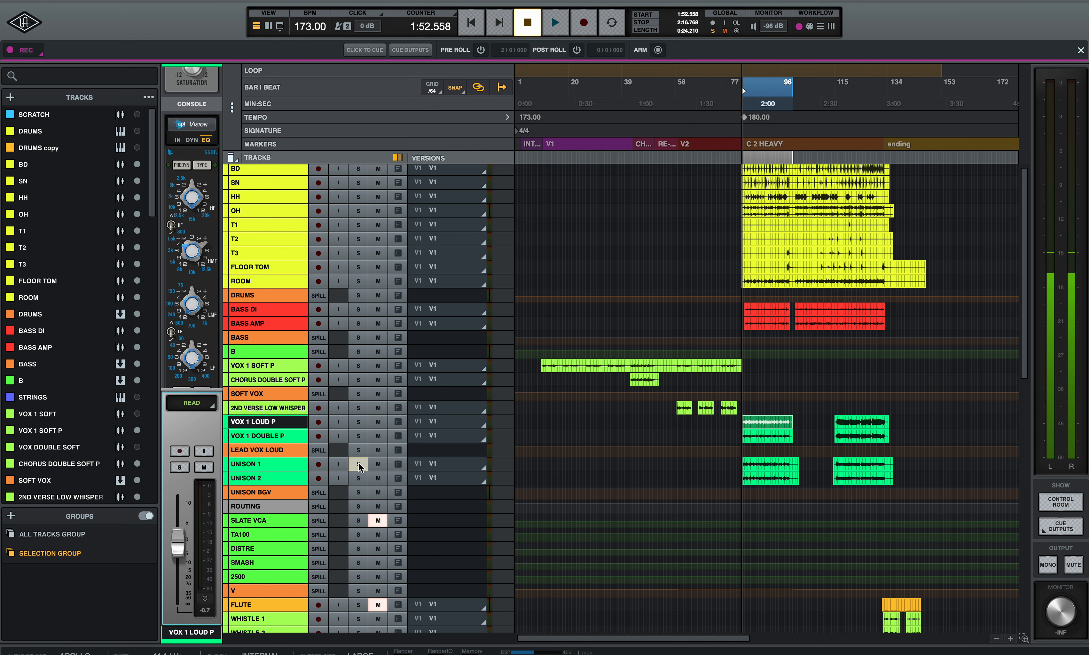
left_click(555, 22)
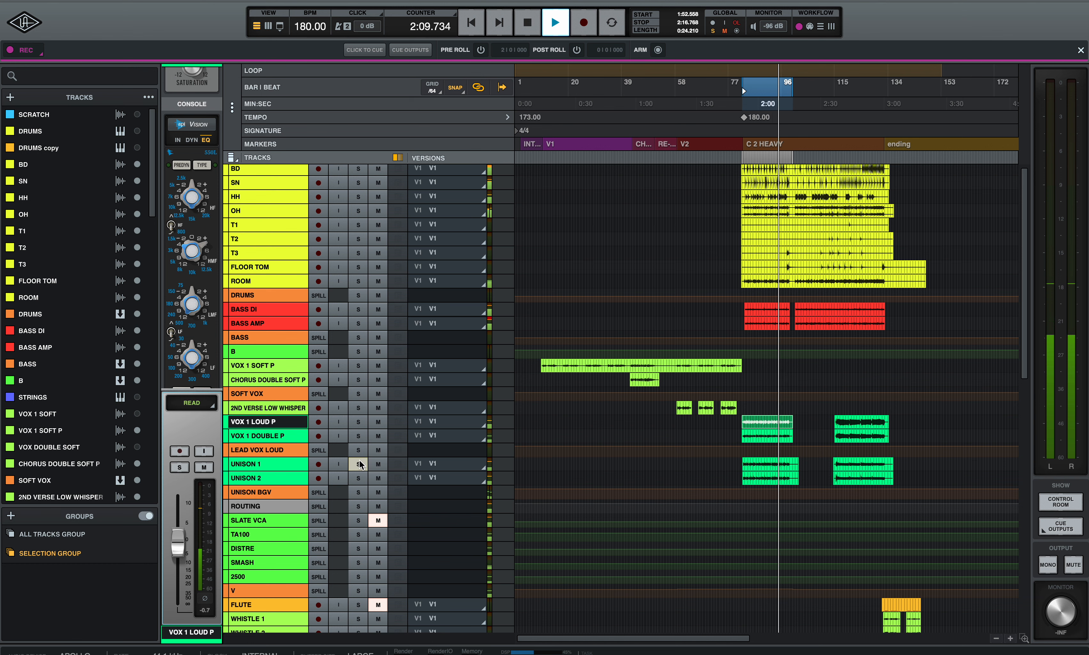
left_click(527, 23)
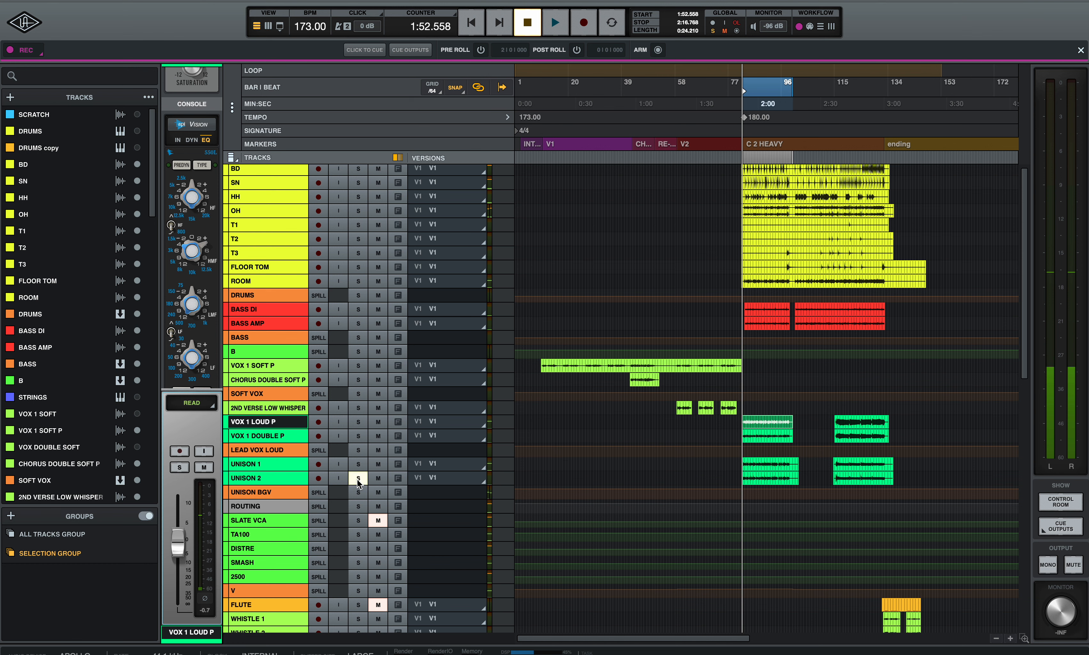
left_click(554, 22)
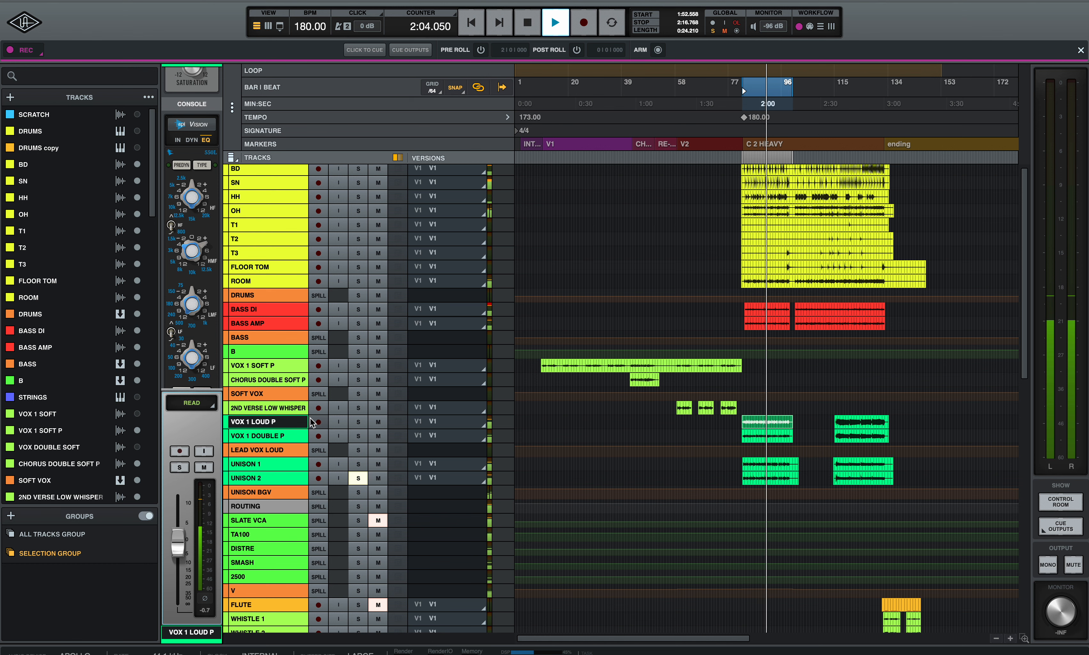
left_click(527, 22)
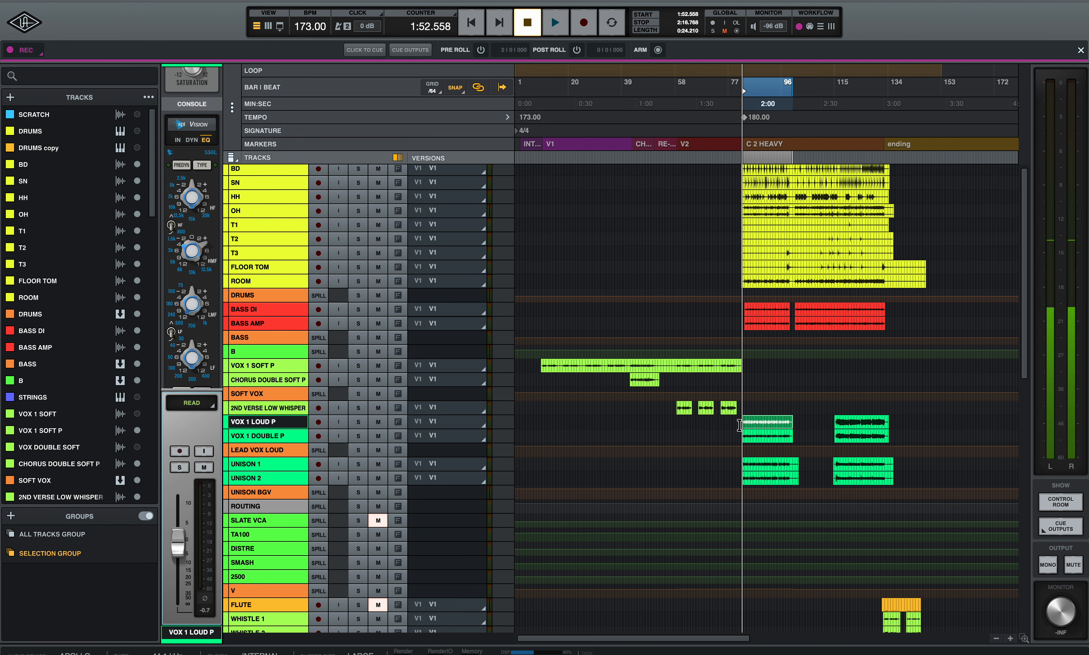
Scroll the track list down to the HARM harmony and guitar tracks
scroll("down", 3)
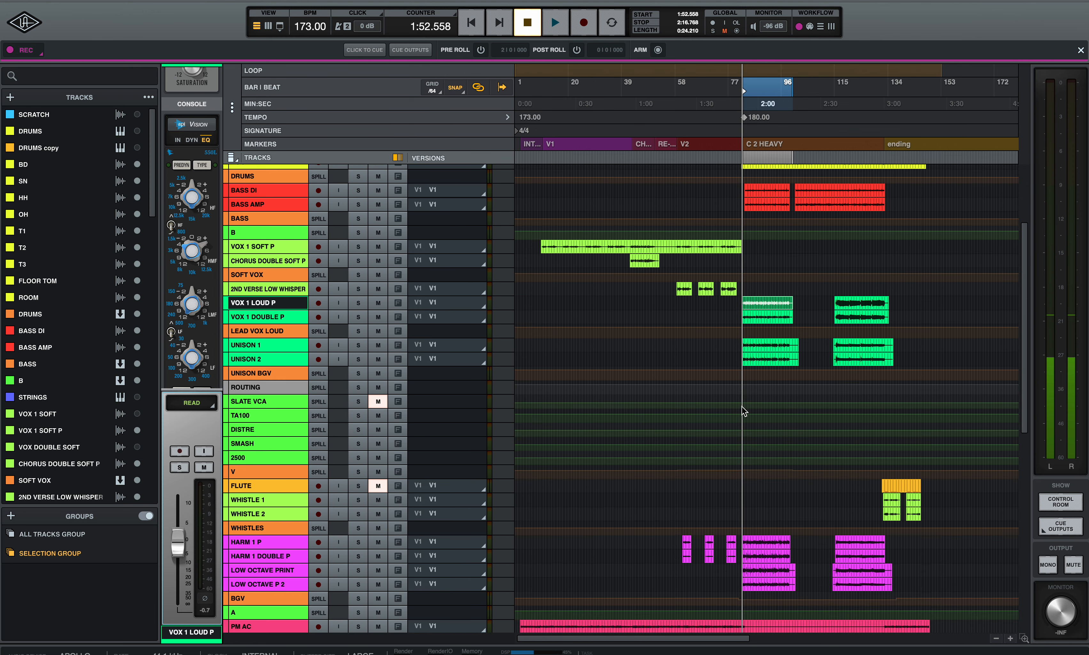
scroll("down", 3)
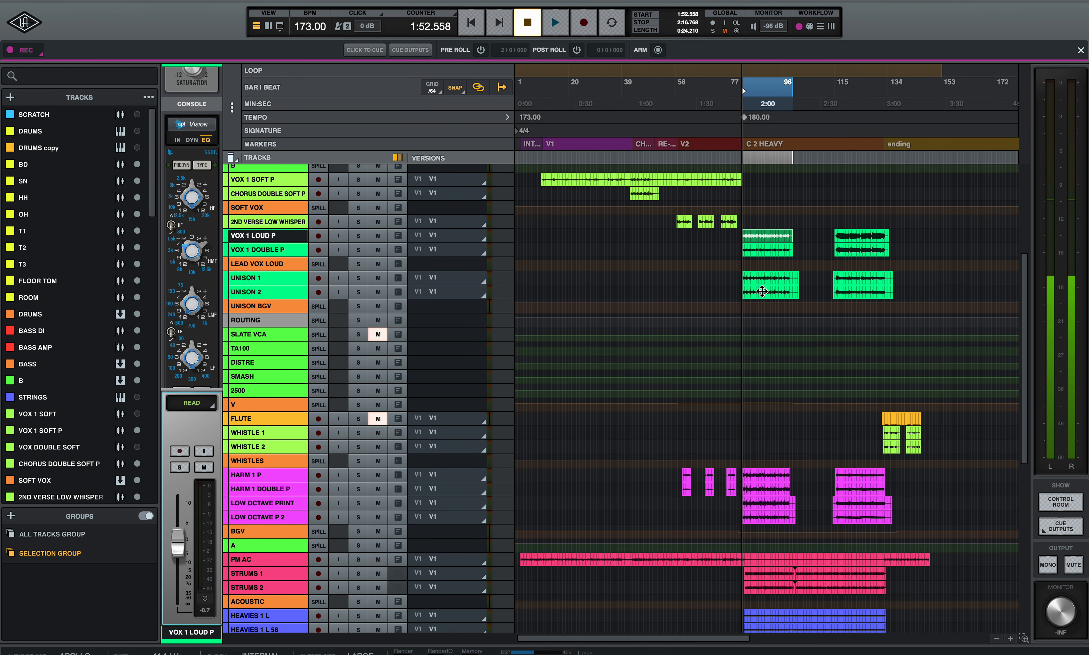
mouse_move(678, 475)
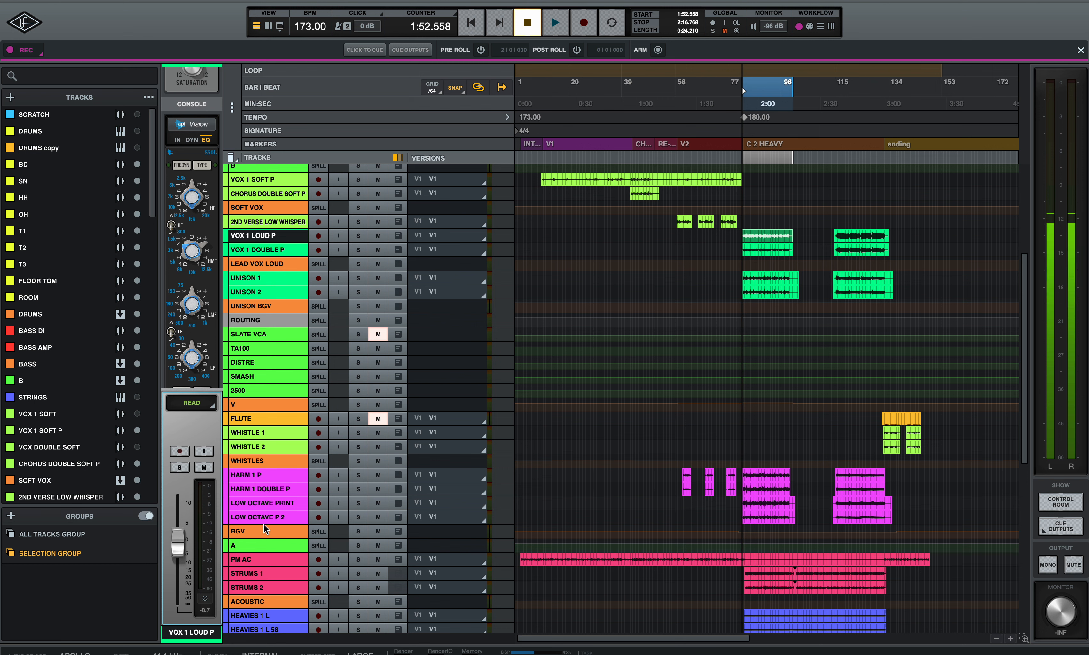
mouse_move(260, 550)
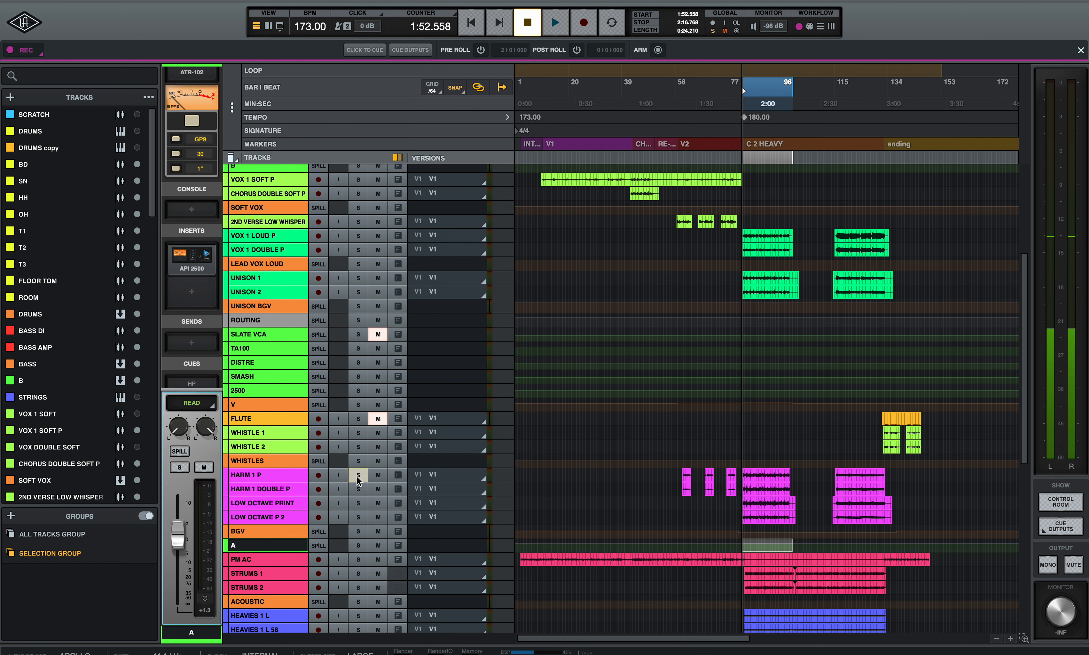
Solo HARM 1 P and show its channel strip compressor and insert
left_click(554, 21)
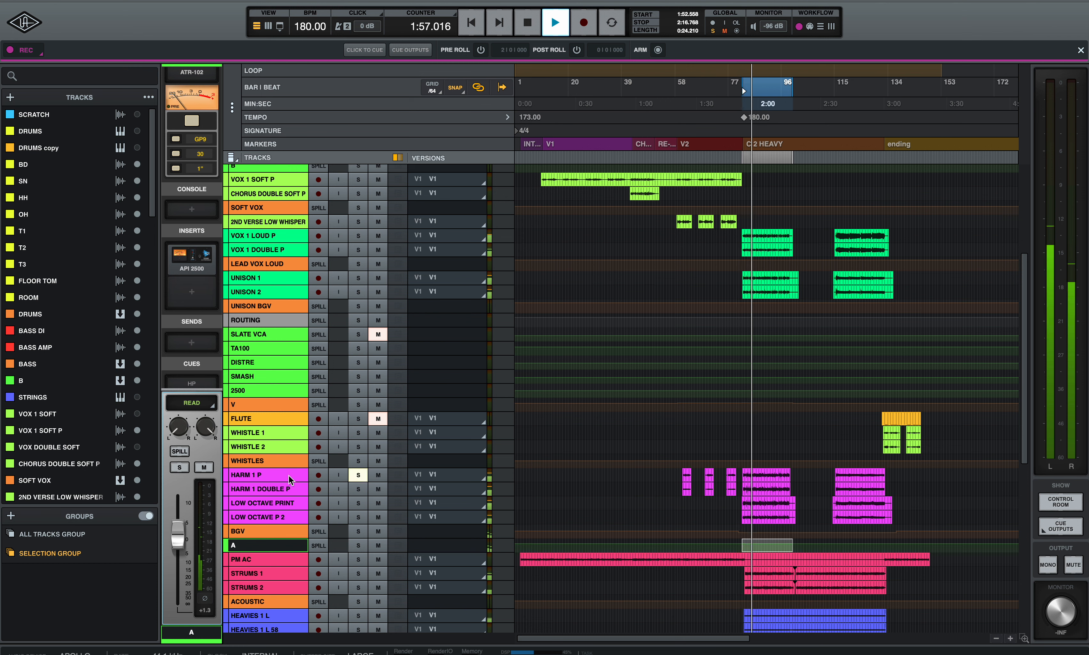
left_click(266, 475)
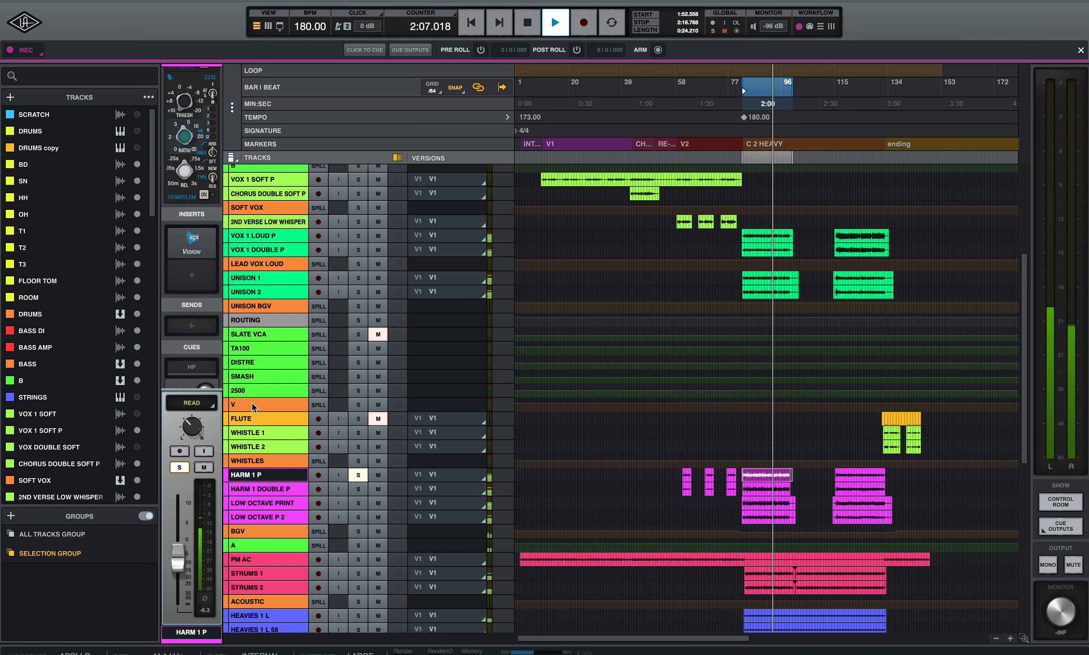
mouse_move(340, 448)
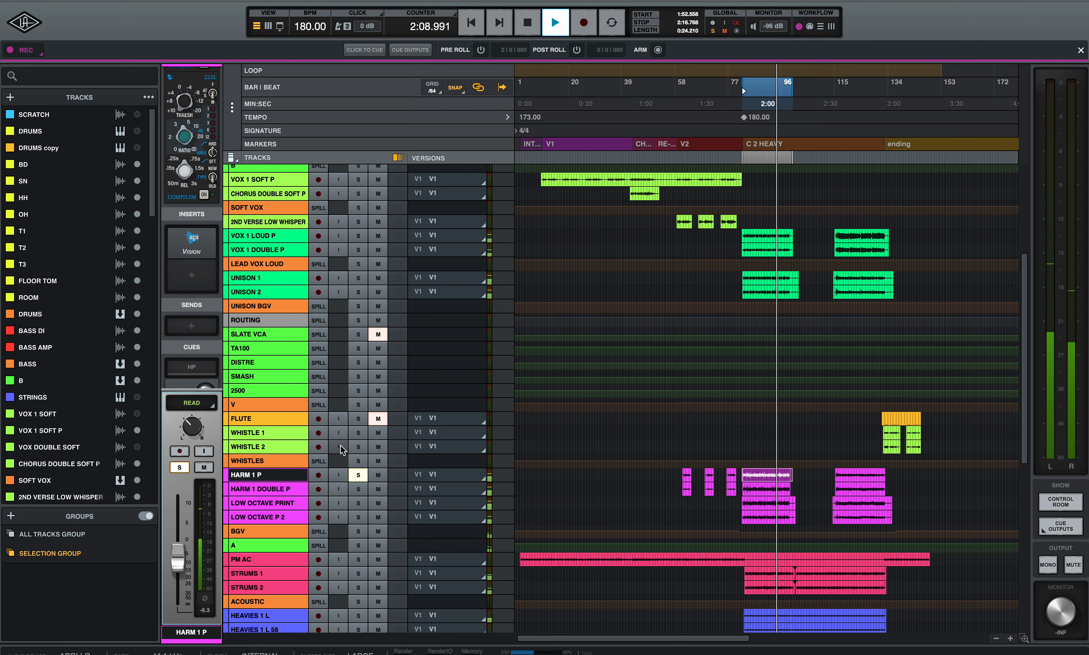
Unsolo HARM 1 P, audition HARM 1 DOUBLE P in solo, then unsolo it
left_click(527, 22)
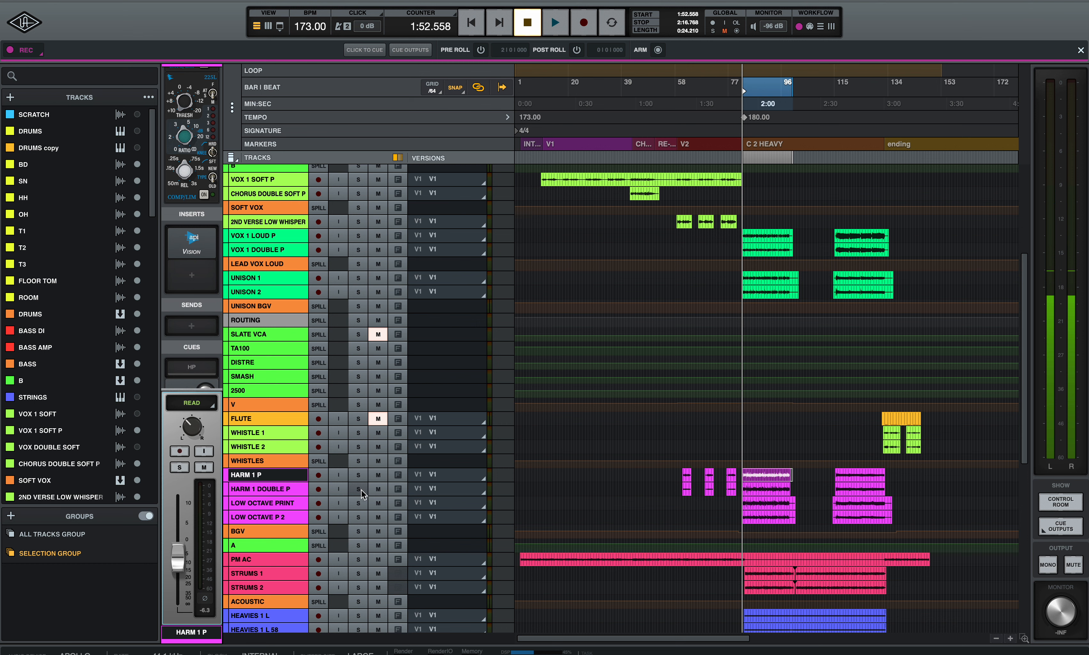
left_click(554, 23)
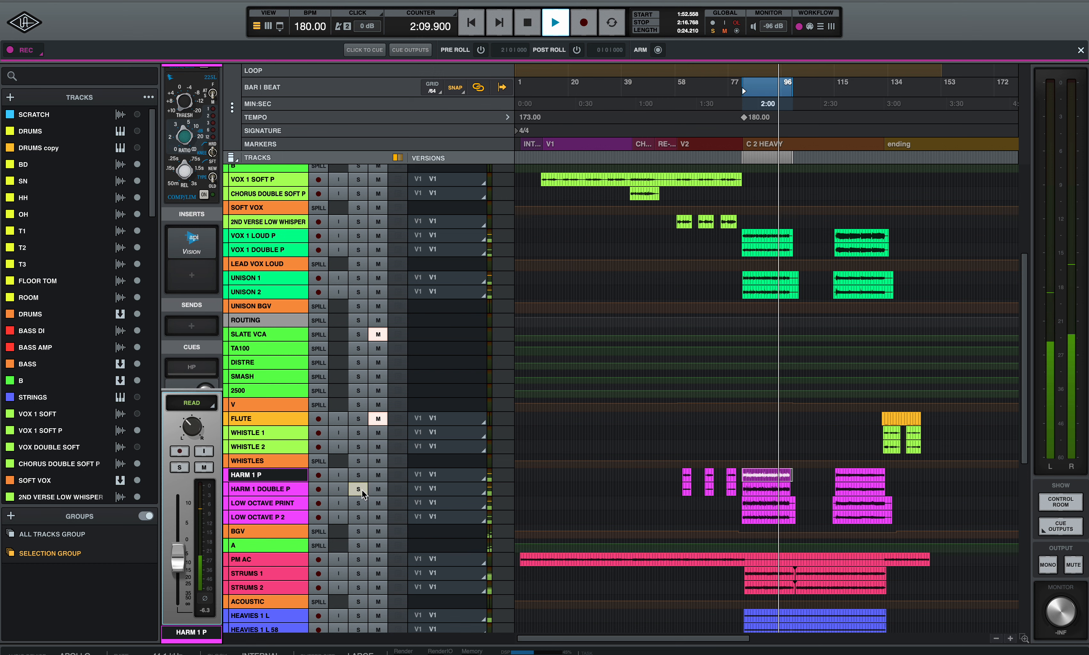
left_click(527, 22)
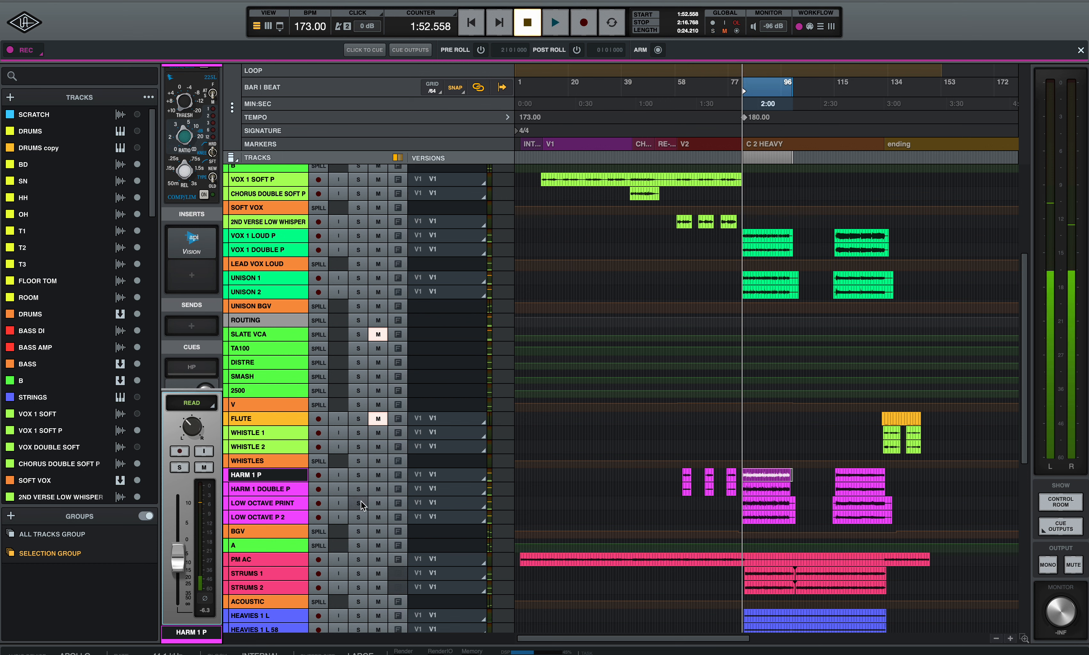